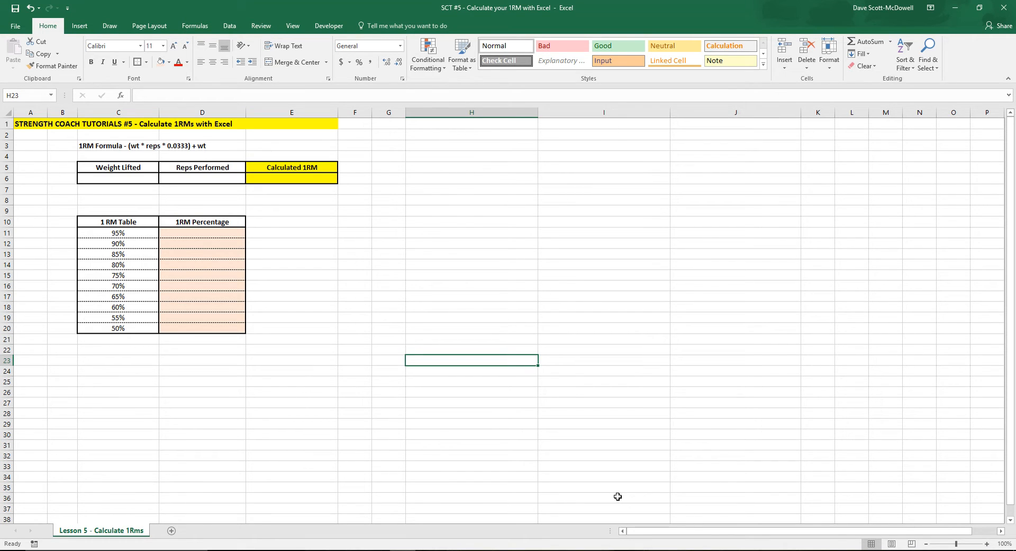
mouse_move(454, 426)
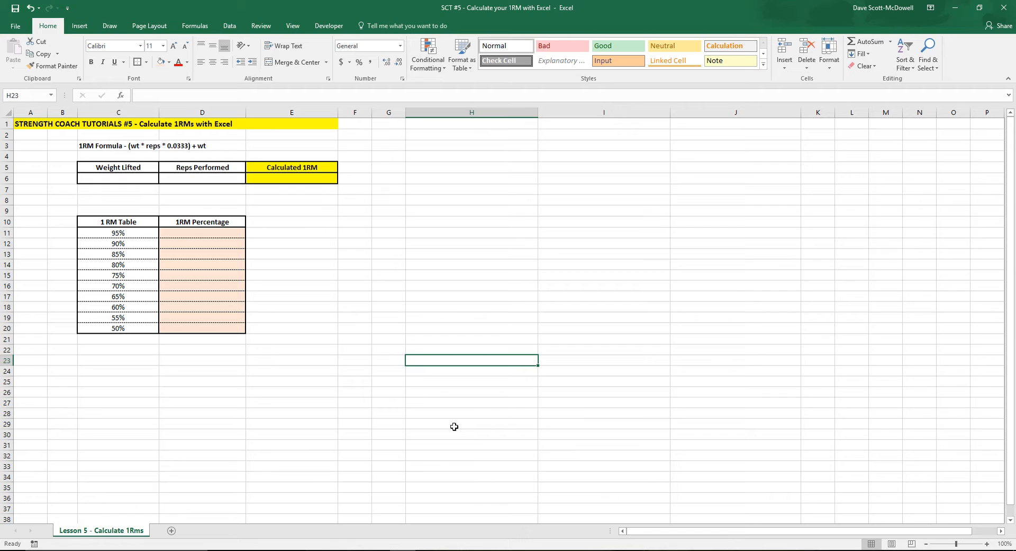
mouse_move(399, 425)
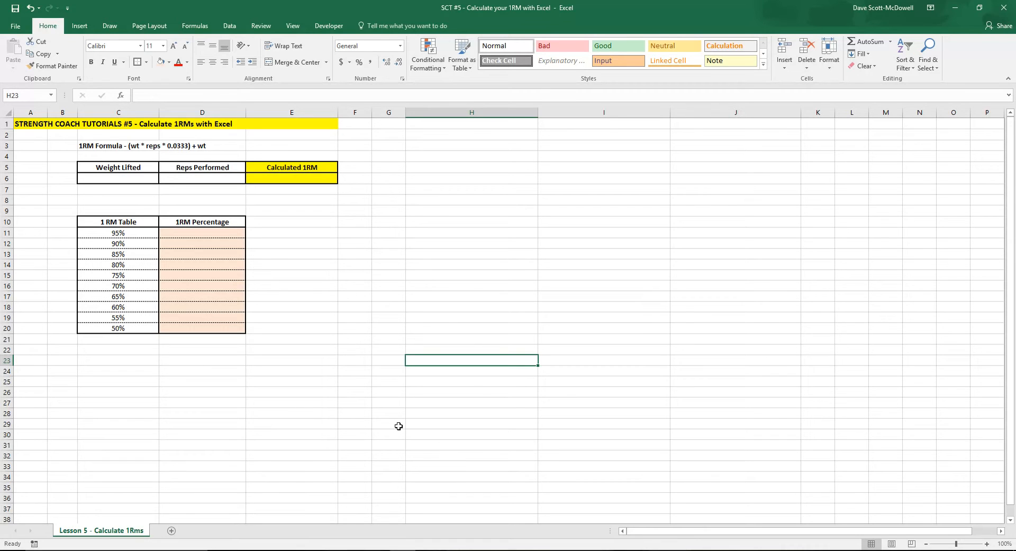
mouse_move(387, 418)
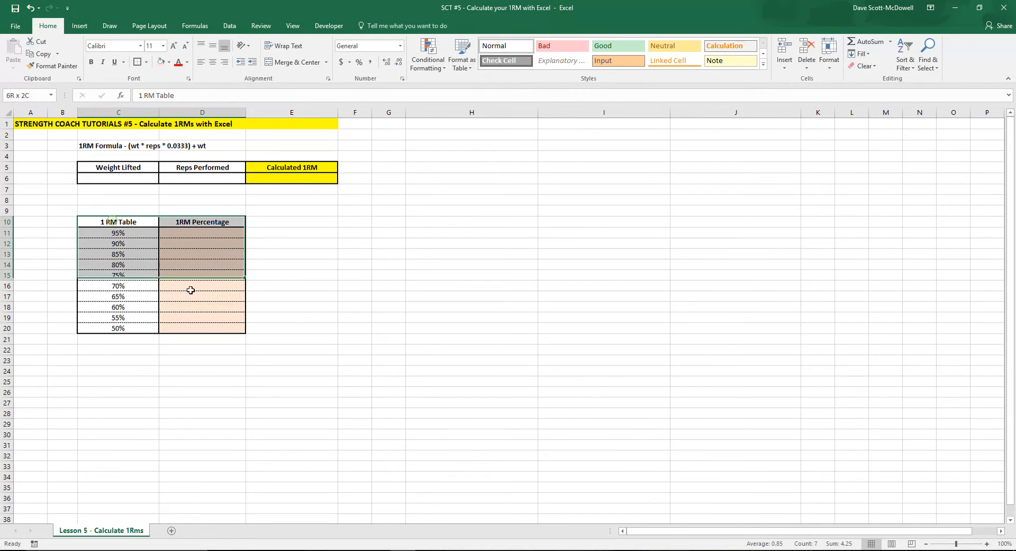
Select cells around the lower worksheet area before starting the calculator
left_click(175, 392)
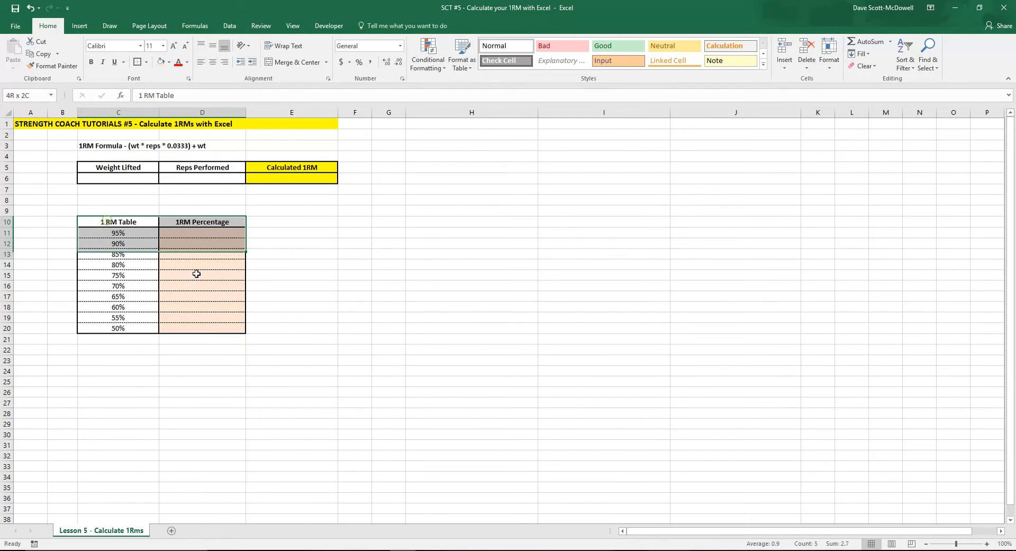
left_click(117, 402)
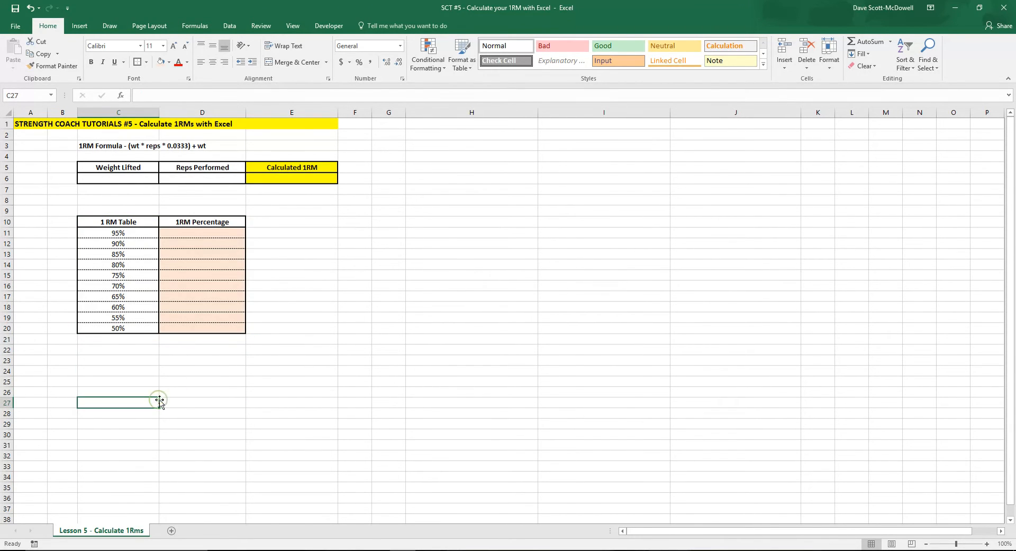
left_click(388, 384)
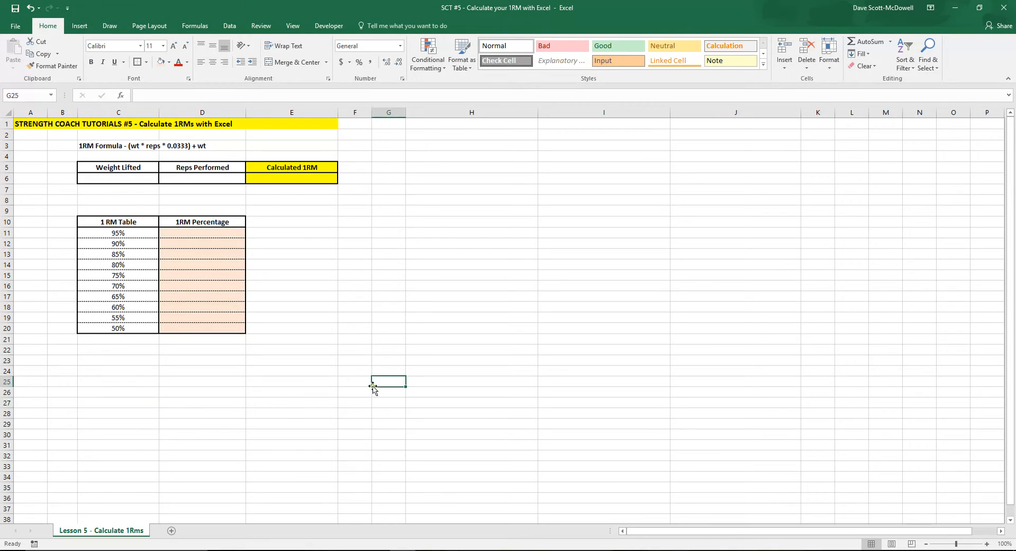
mouse_move(145, 220)
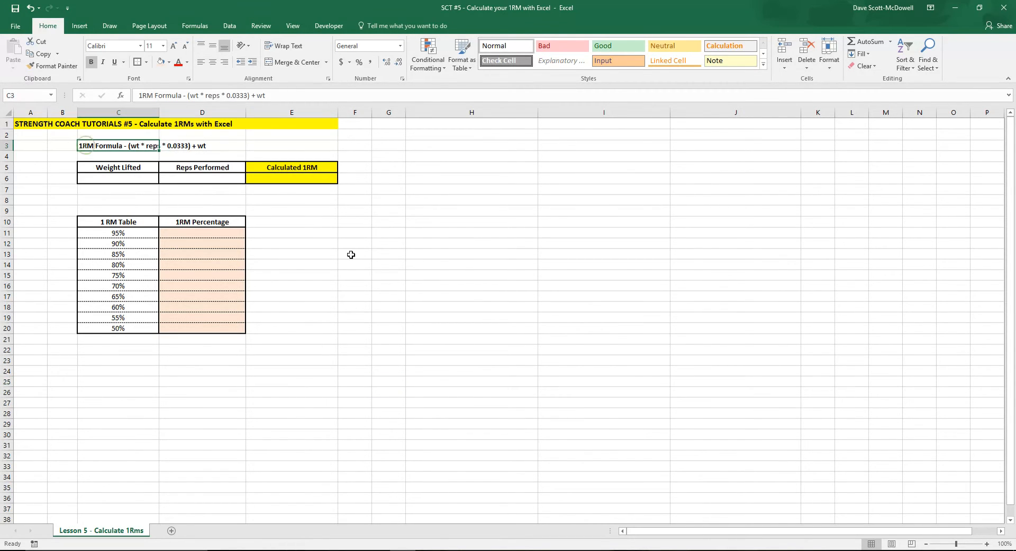
Enter the sample value 531 in E3 and highlight the input row from C5 across
left_click(292, 145)
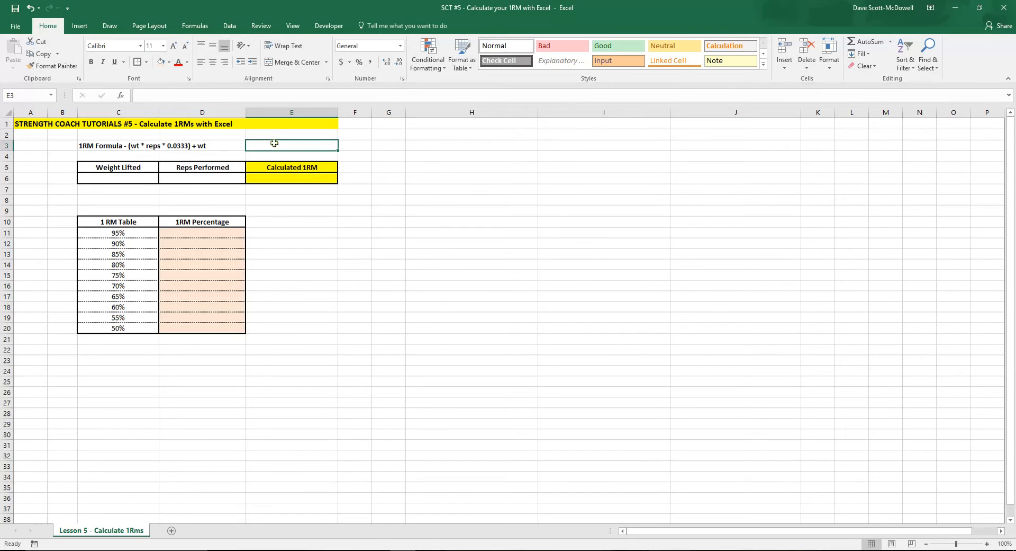
type("531")
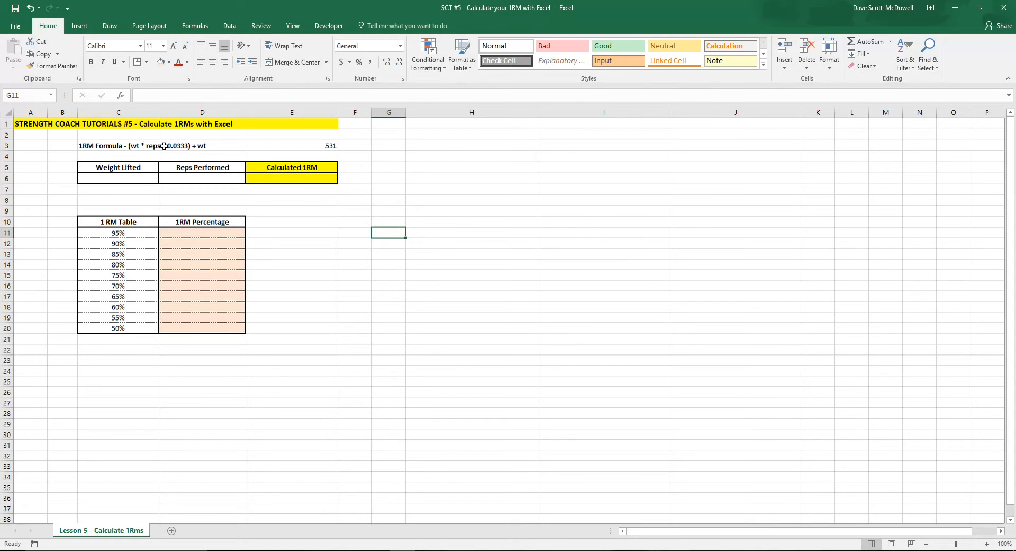
mouse_move(233, 151)
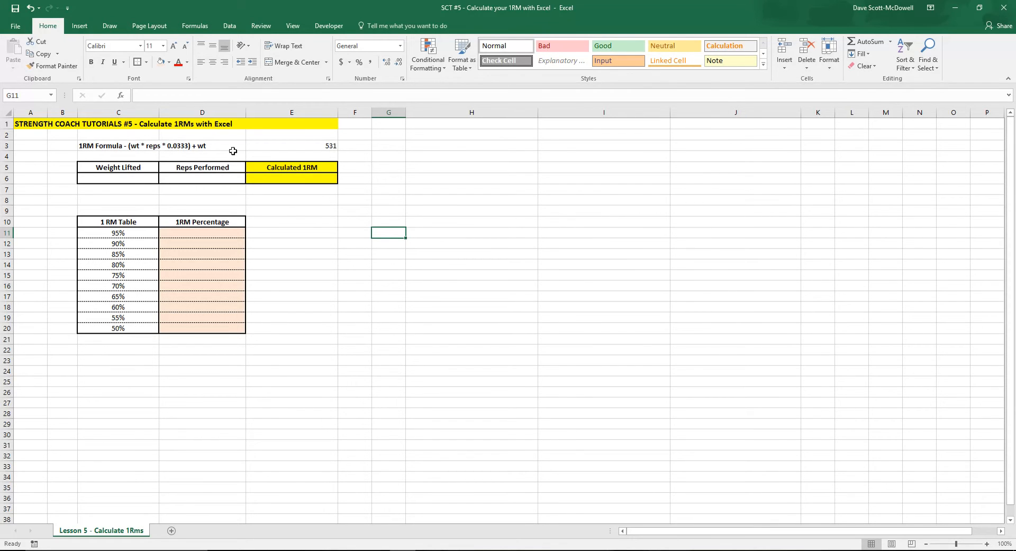
left_click(118, 168)
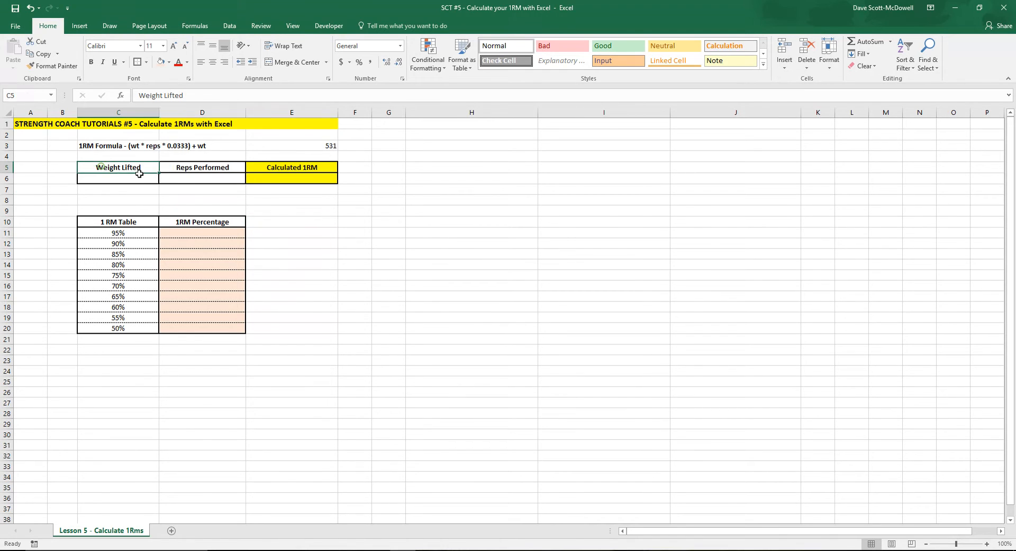
left_click_drag(117, 167, 291, 179)
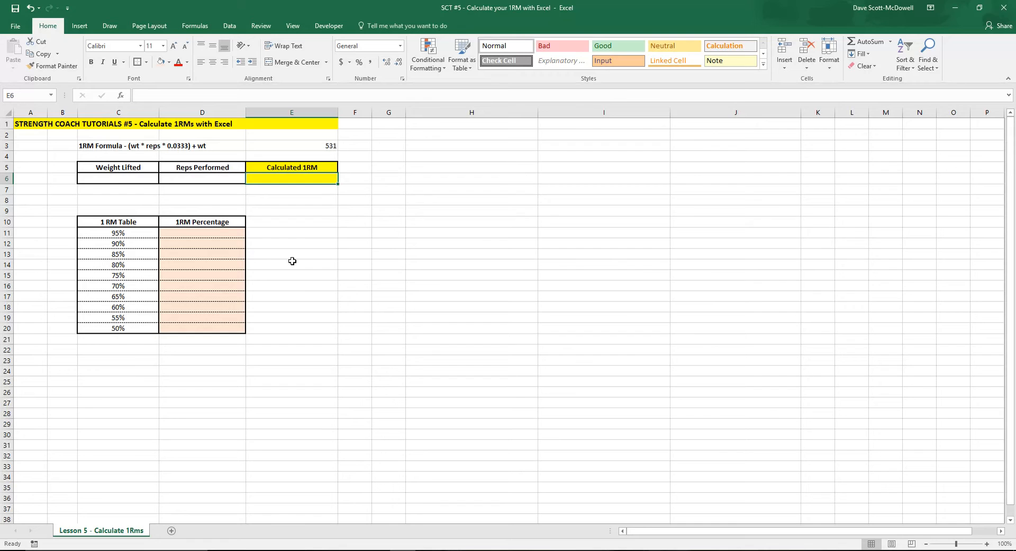
Build E6 as =(C6*D6*0.0333)+C6, referencing weight C6 and reps D6, and commit it
type("=")
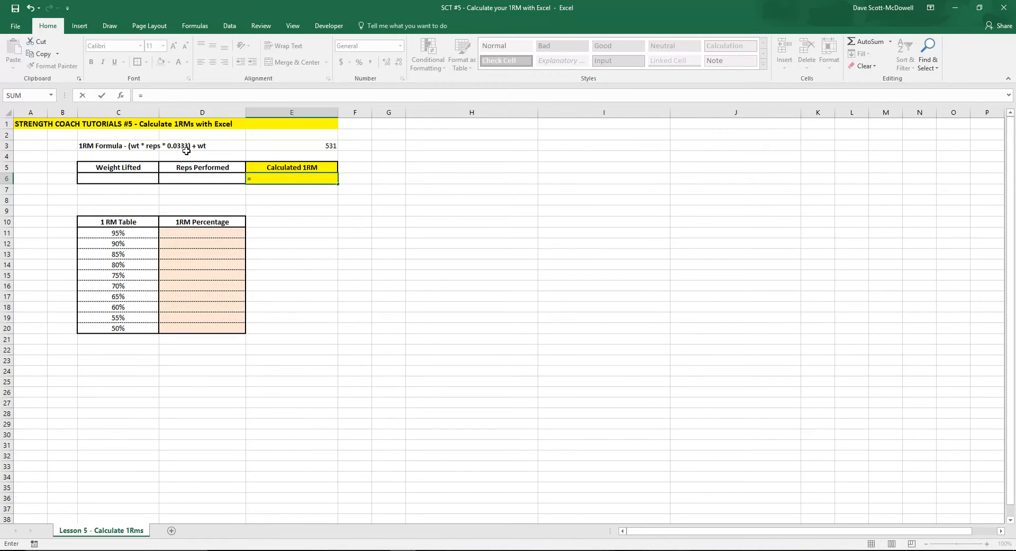
mouse_move(144, 152)
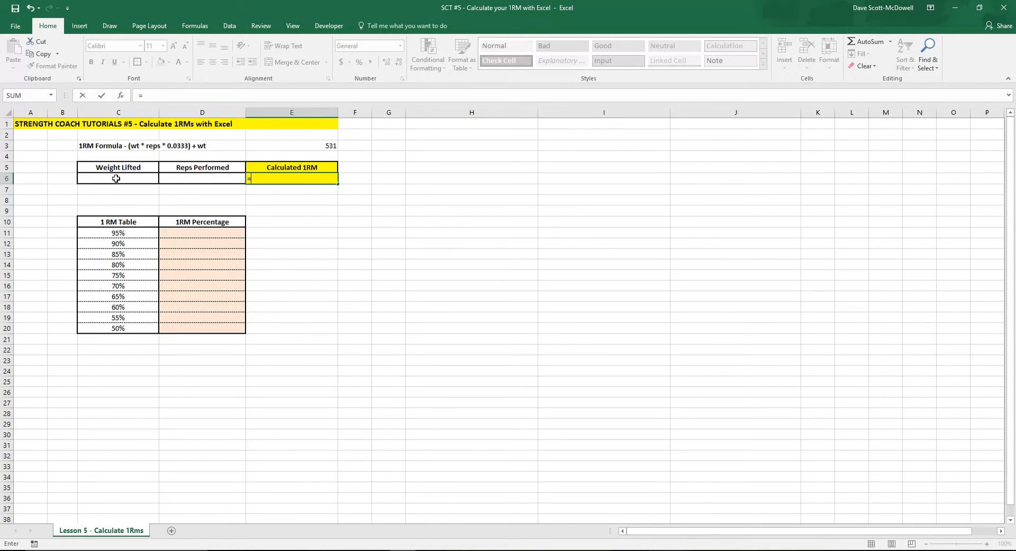
left_click(116, 179)
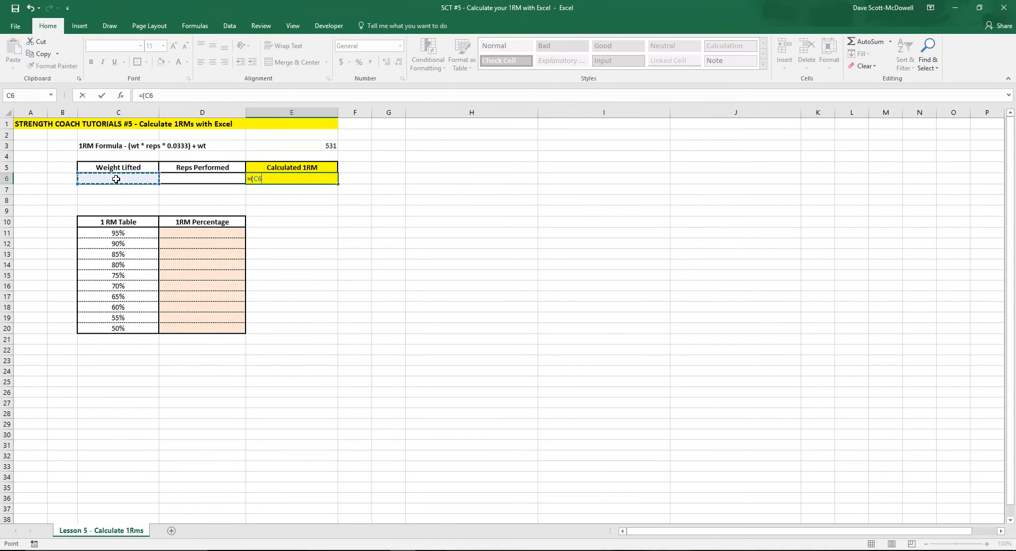
type("*")
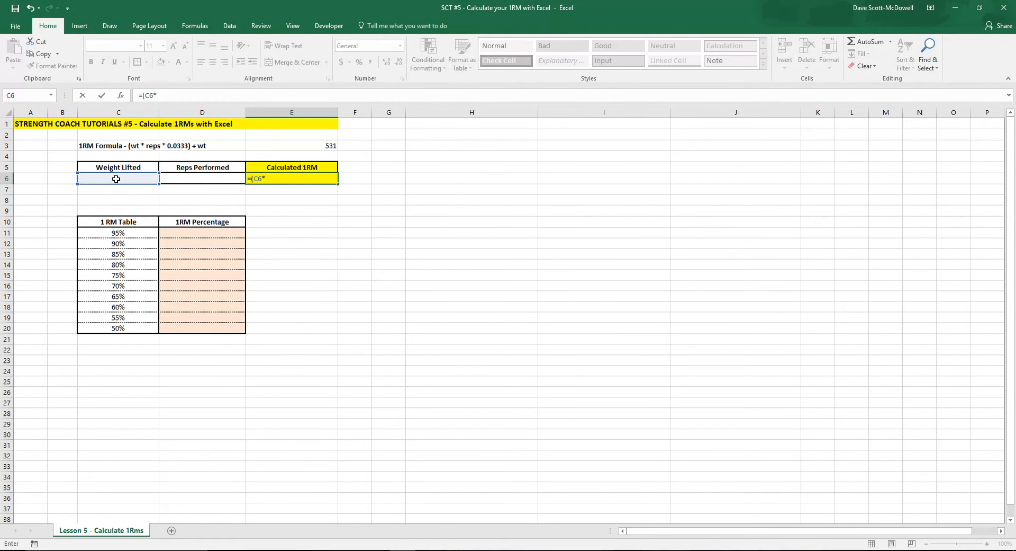
mouse_move(204, 179)
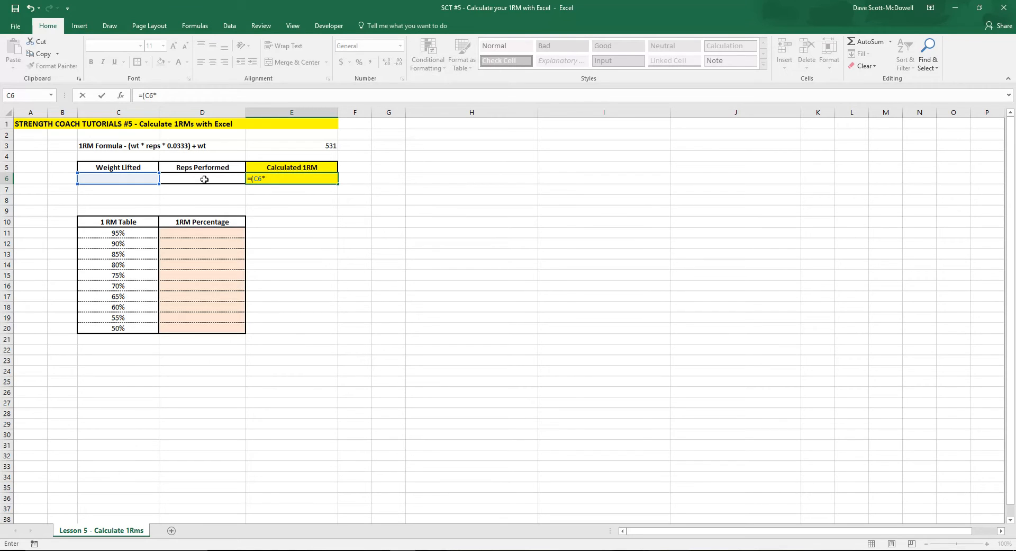
left_click(202, 178)
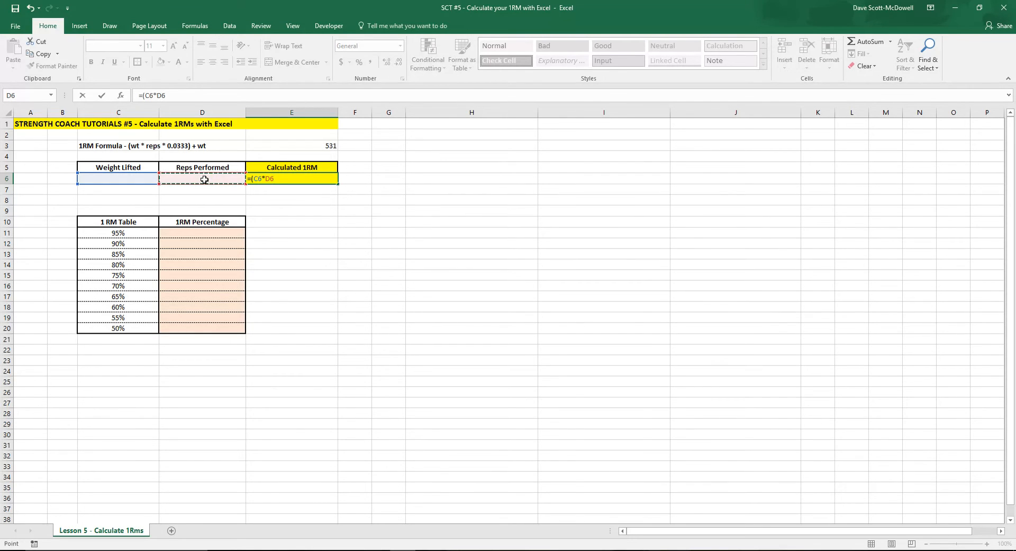
type("*")
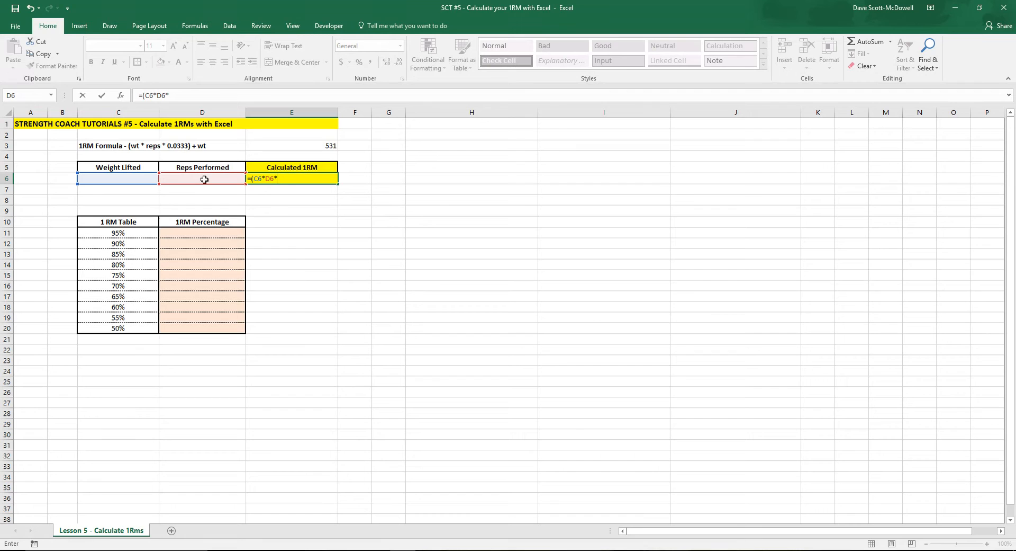
type("0.033")
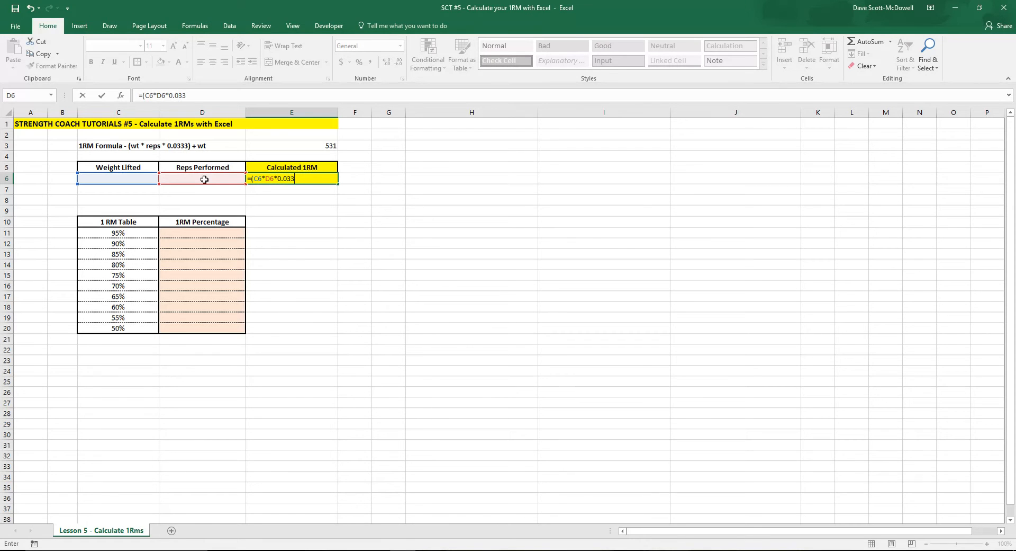
type("3)")
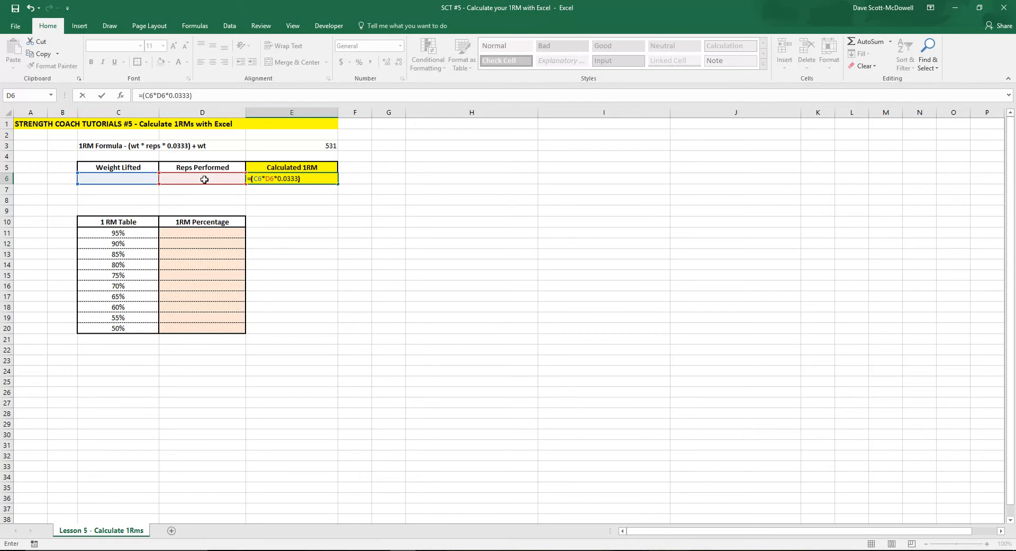
type("+")
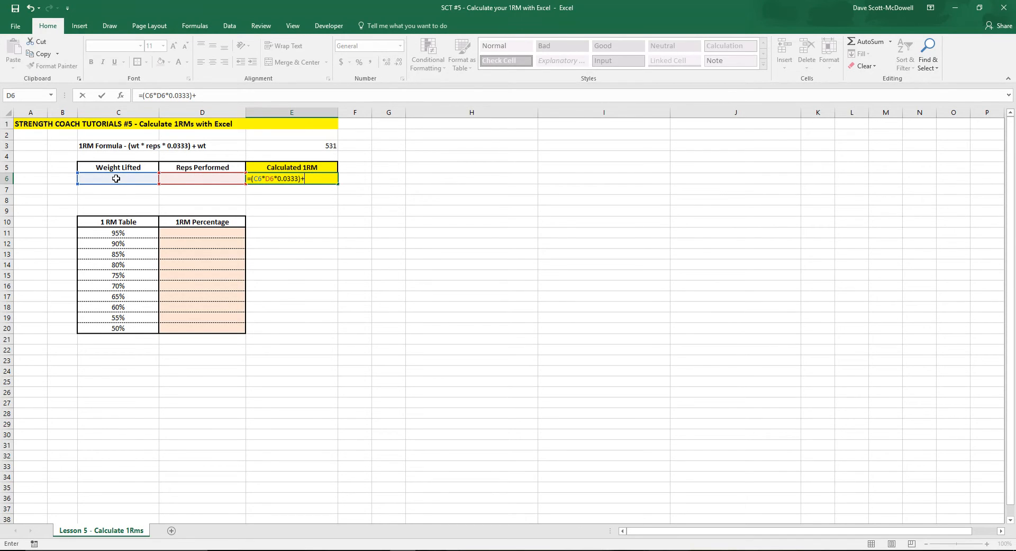
left_click(118, 178)
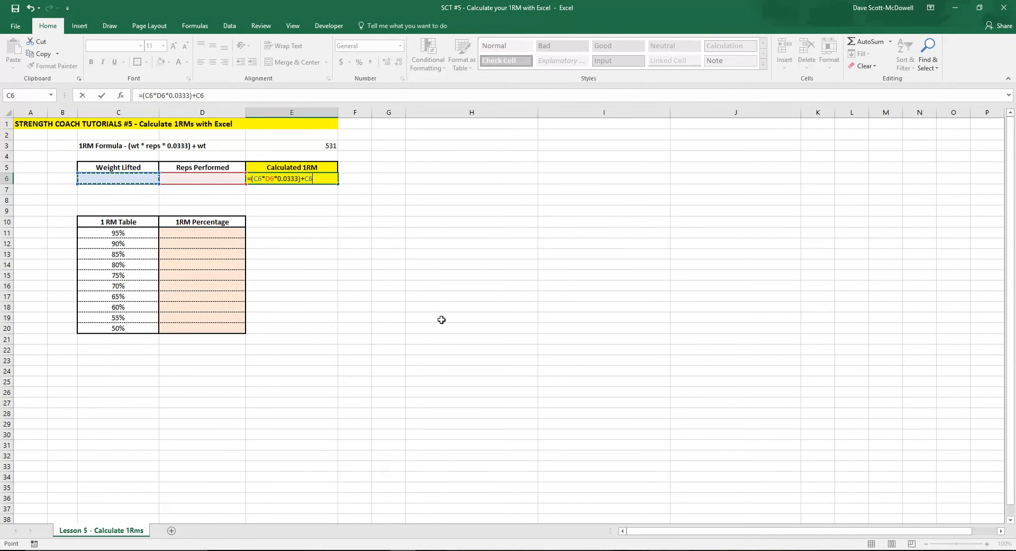
key("Enter")
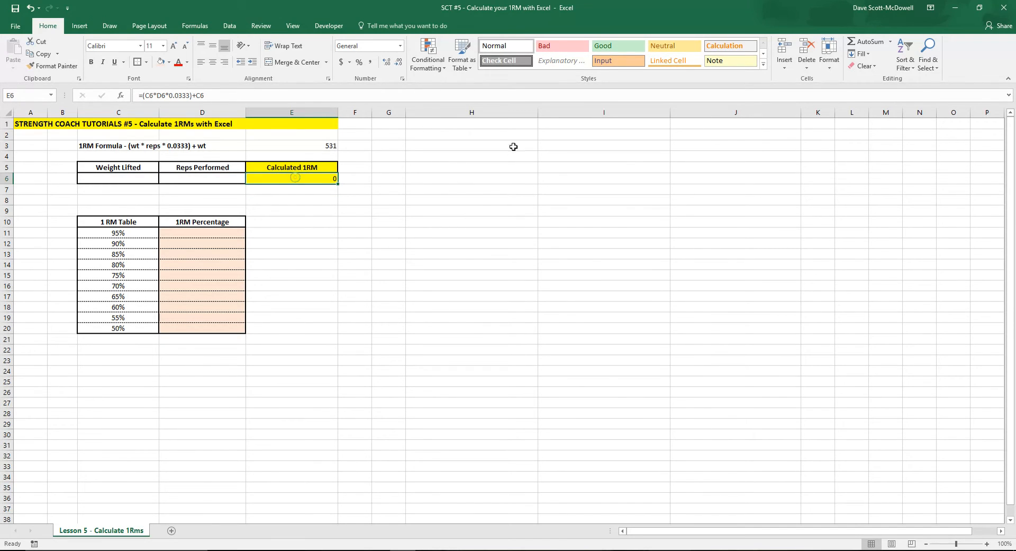
left_click(472, 287)
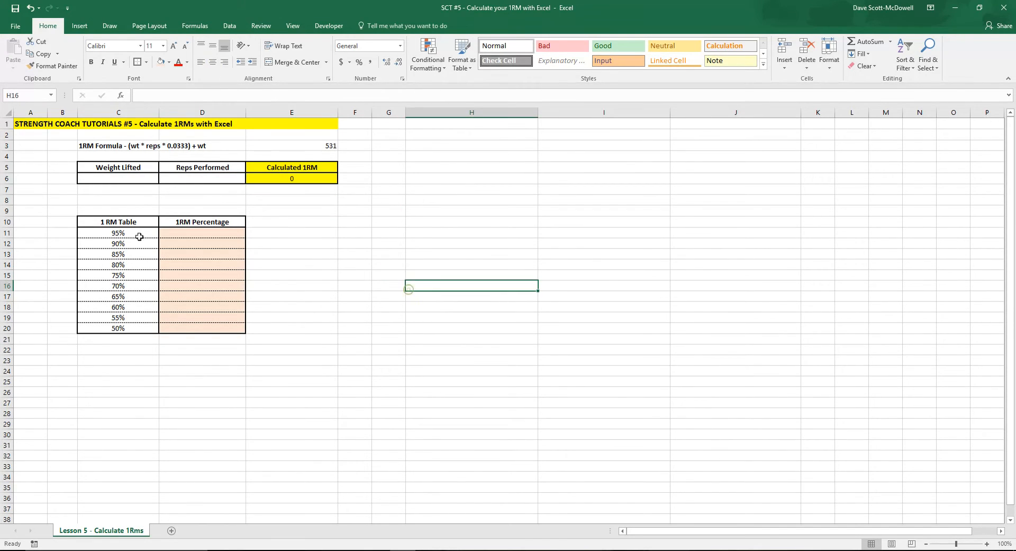
left_click(118, 178)
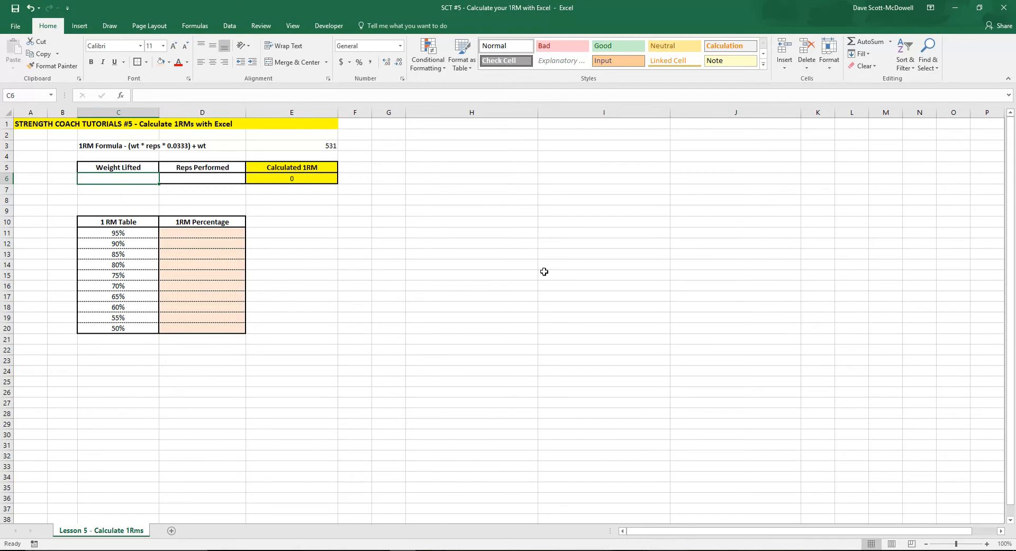
Enter weight 135 and 25 reps so E6 shows a 1RM of 247.3875
type("13")
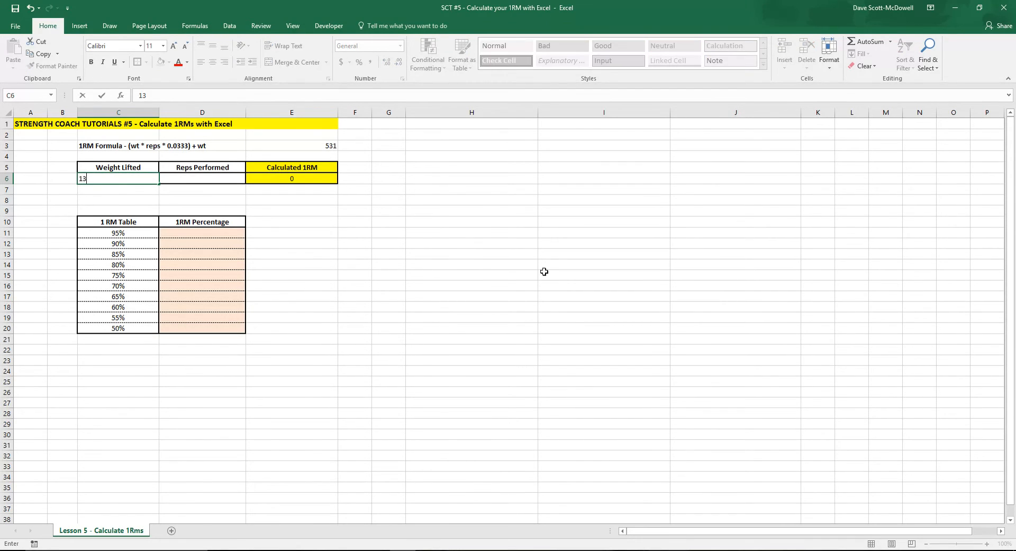
type("25")
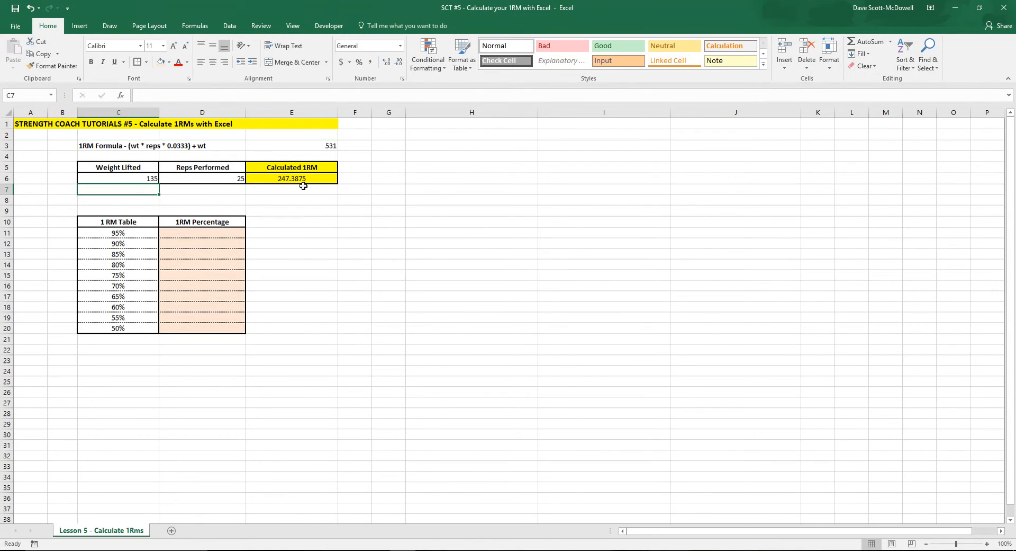
left_click_drag(117, 179, 201, 178)
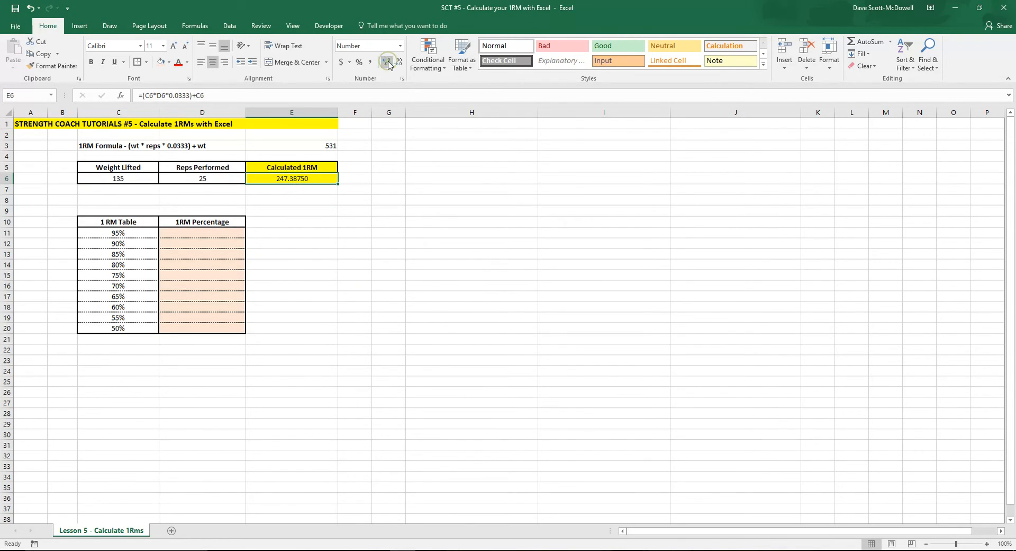
Reduce E6's decimals with Decrease Decimal until the 1RM displays as 247
left_click(387, 62)
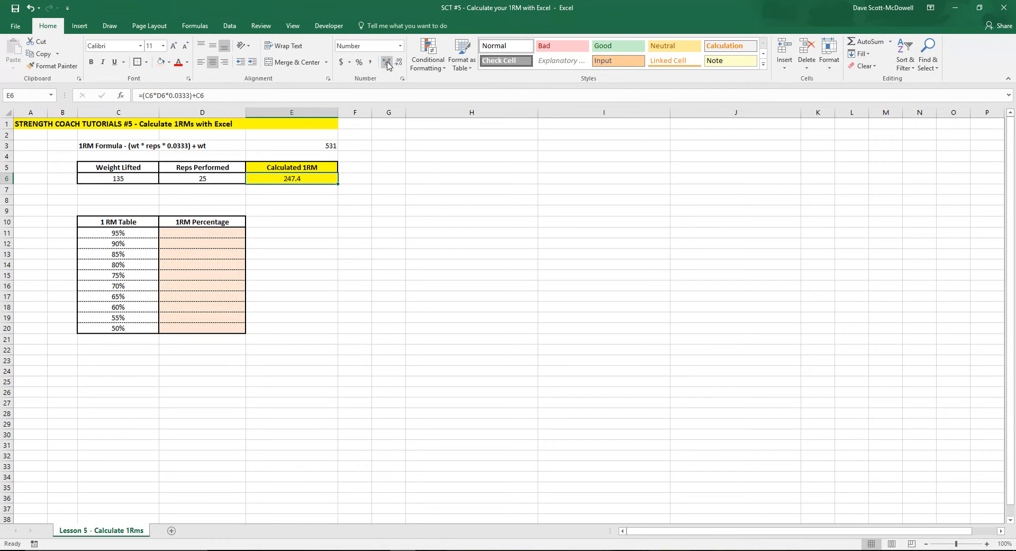
left_click(399, 61)
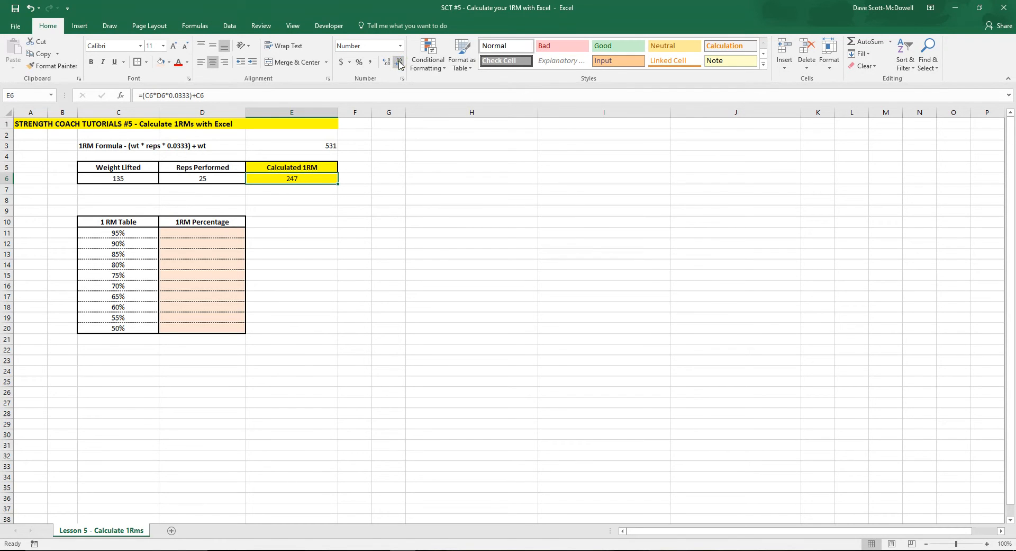
left_click(386, 60)
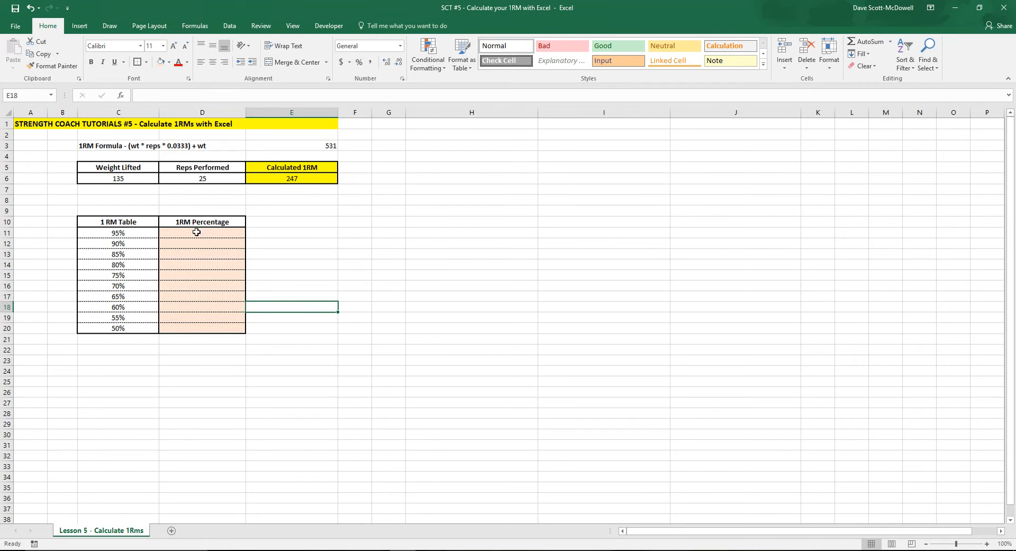
Write =C11*$E$6 in D11, locking the 1RM reference with dollar signs
left_click(196, 232)
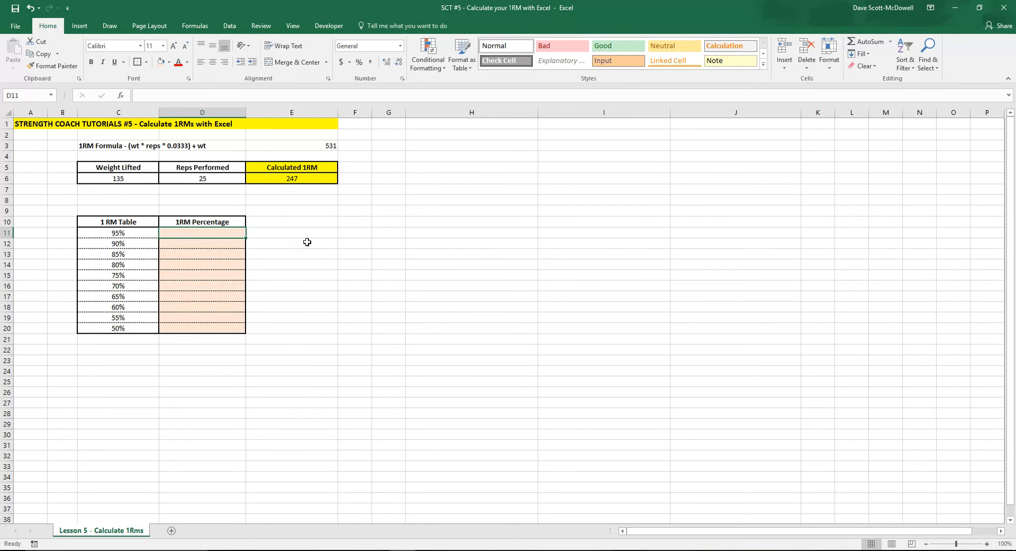
mouse_move(184, 212)
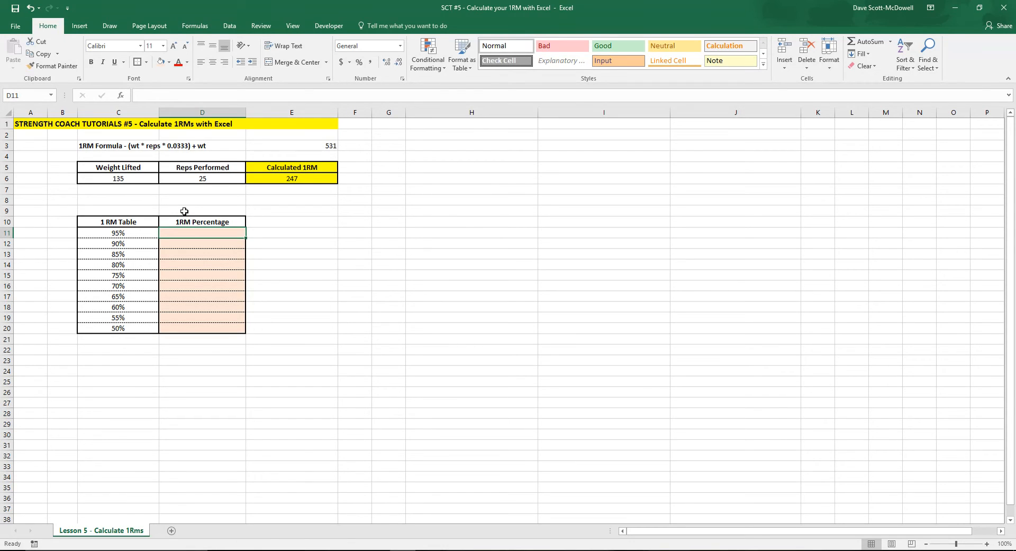
type("=")
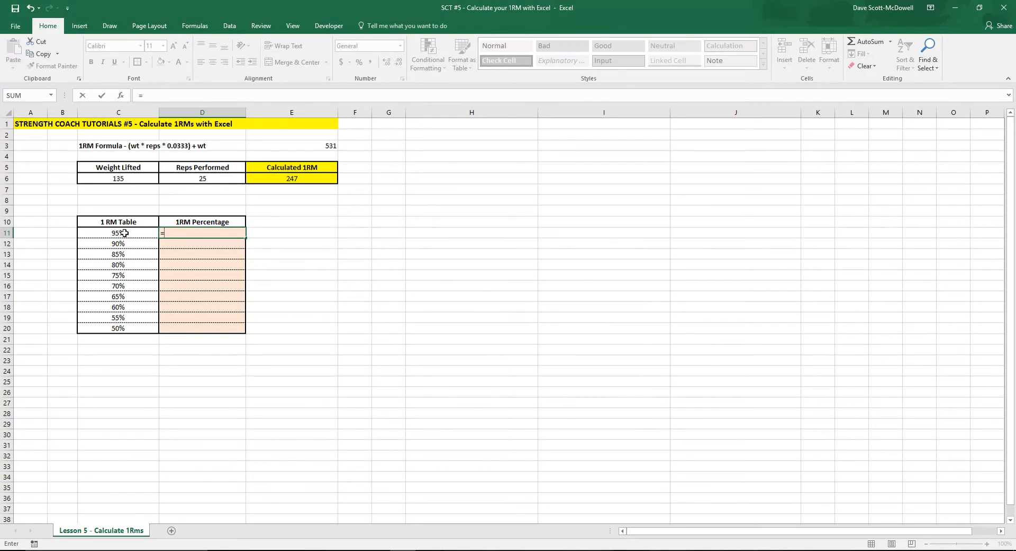
type("=C11")
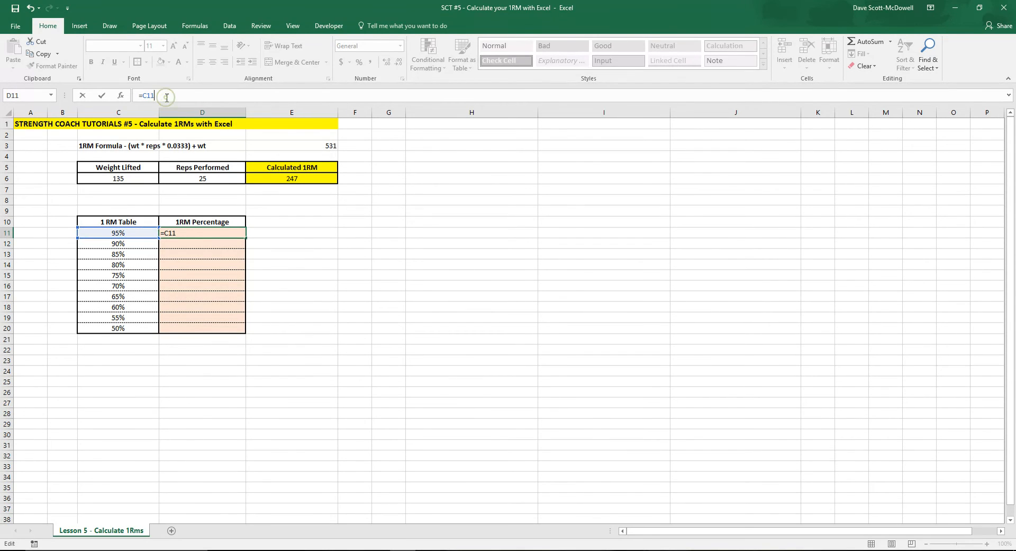
type("*")
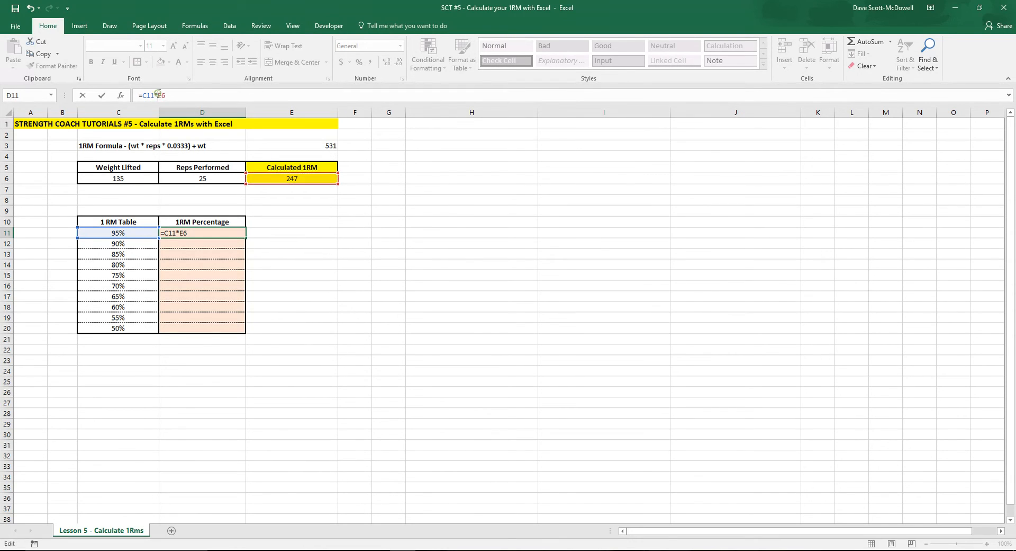
type("$")
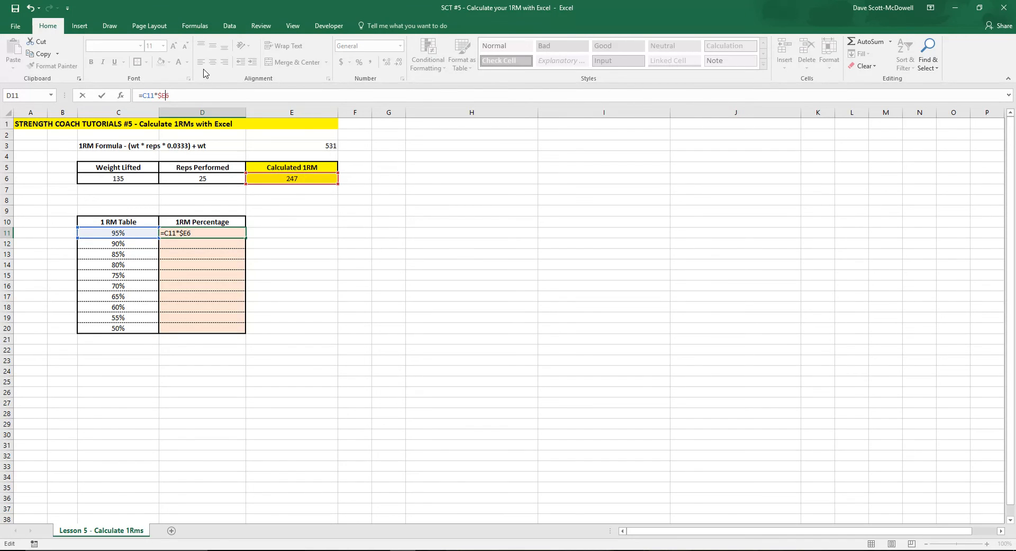
type("$")
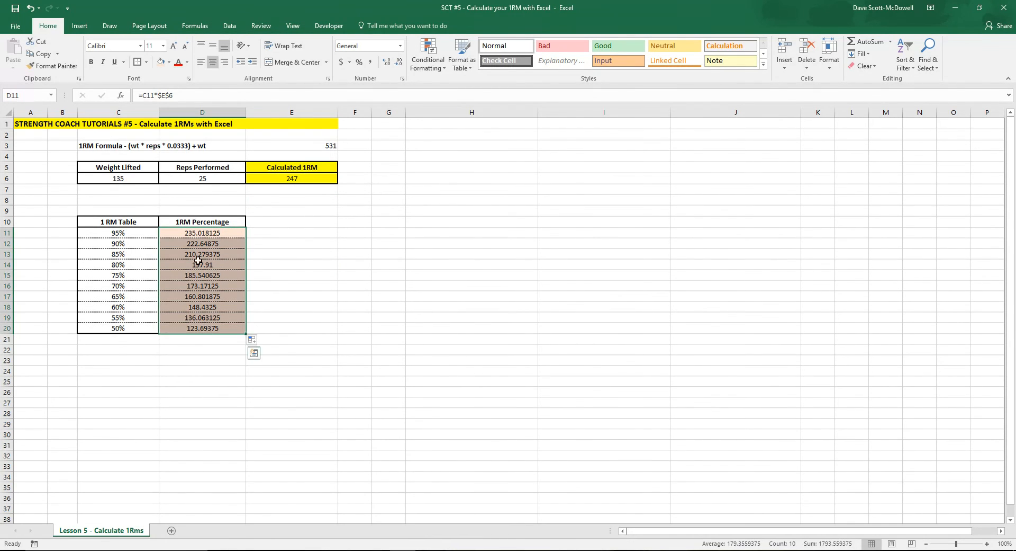
Round the filled D11:D20 percentage values to whole numbers, 235 down to 124
left_click(291, 233)
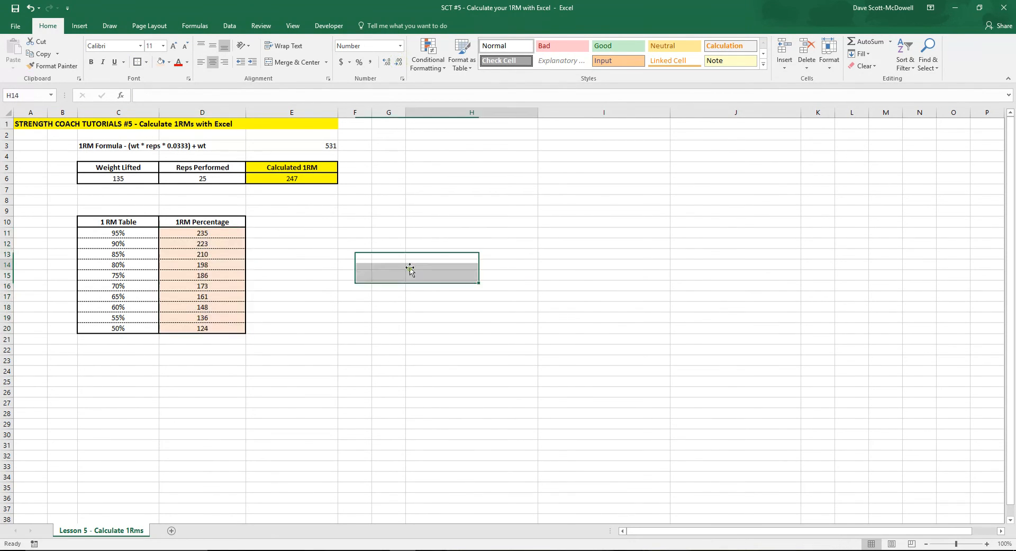
Replace the weight in C6 with 225 and reps with 10, giving a 1RM of 300
left_click(117, 178)
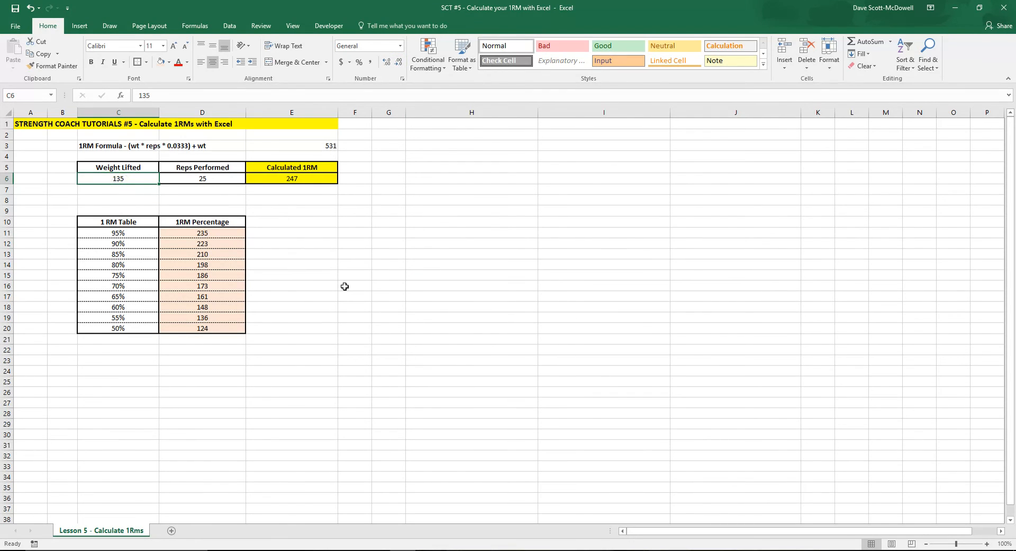
type("222")
left_click(202, 178)
type("10")
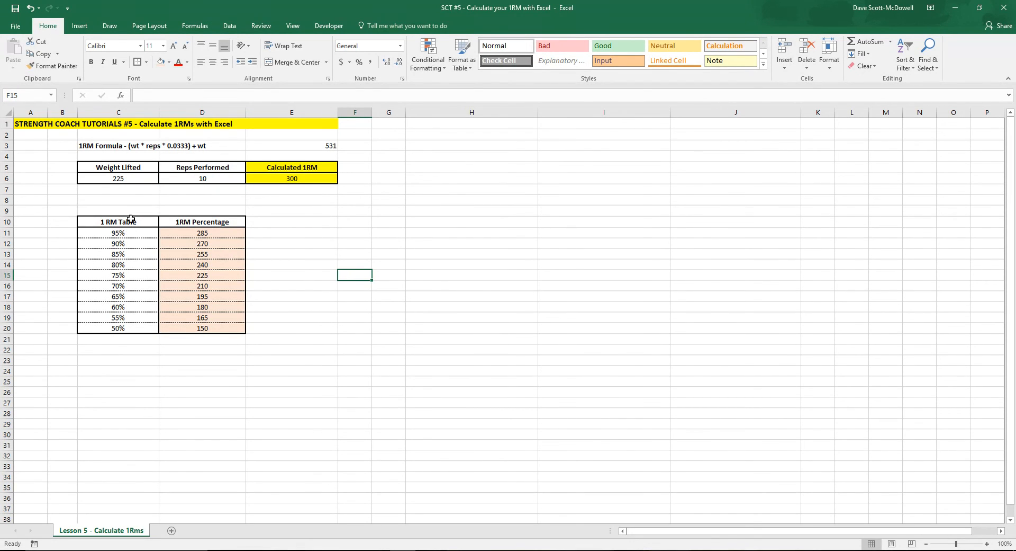
mouse_move(121, 327)
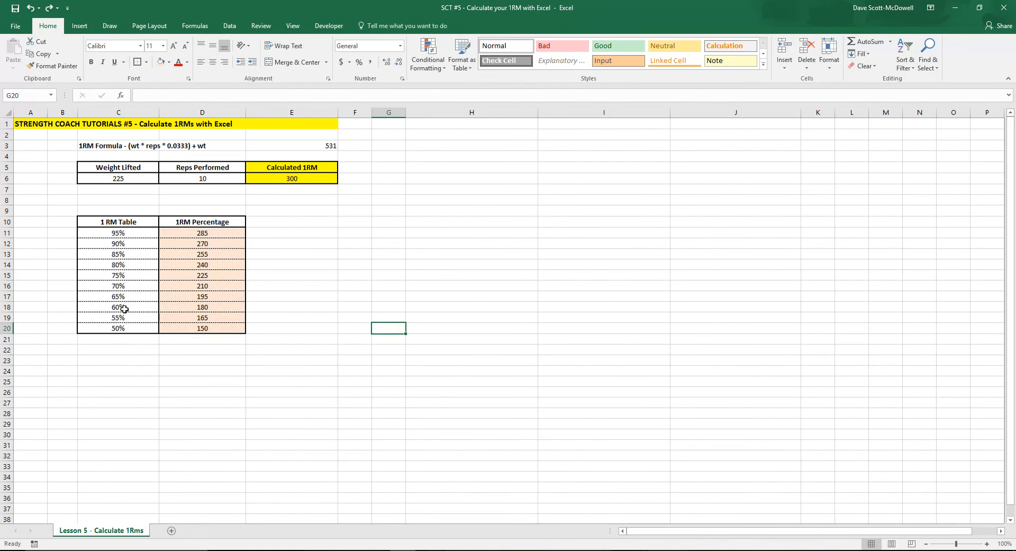
Fill C19:D20 down to row 25, adding the 45%–25% rows showing 135 to 75
left_click_drag(118, 306, 202, 327)
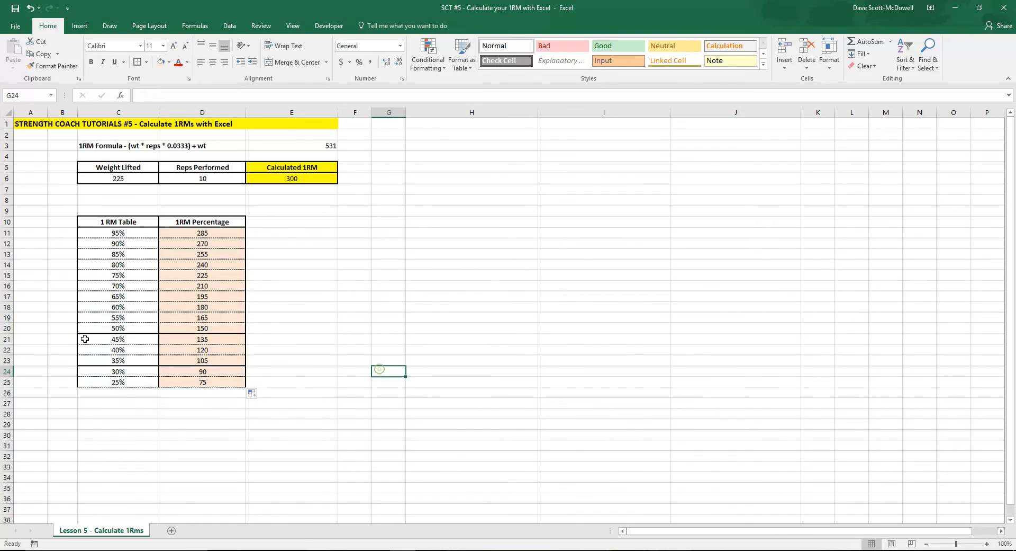
left_click(117, 424)
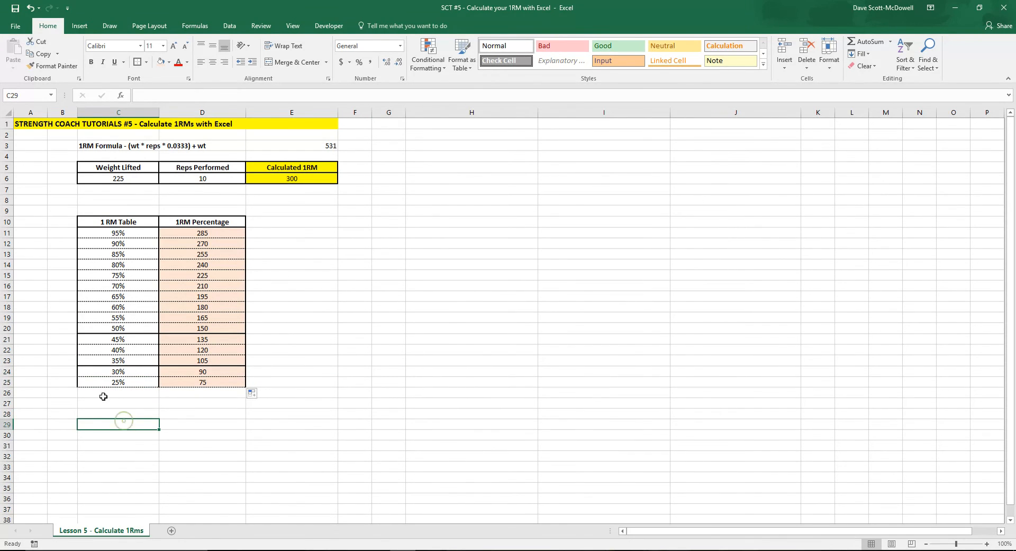
left_click(389, 306)
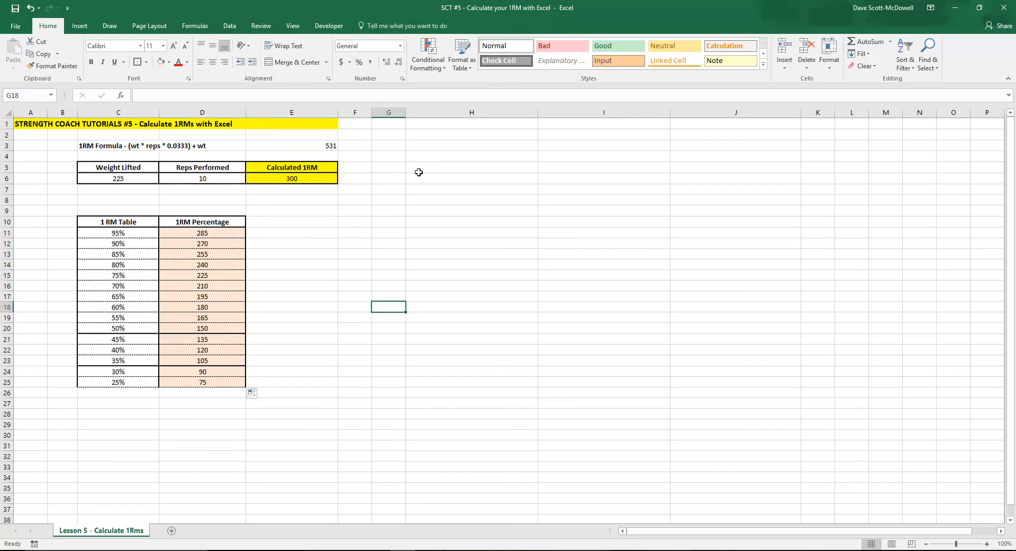
Write the note THANKS FOR WATCHING in cell H5
left_click(472, 167)
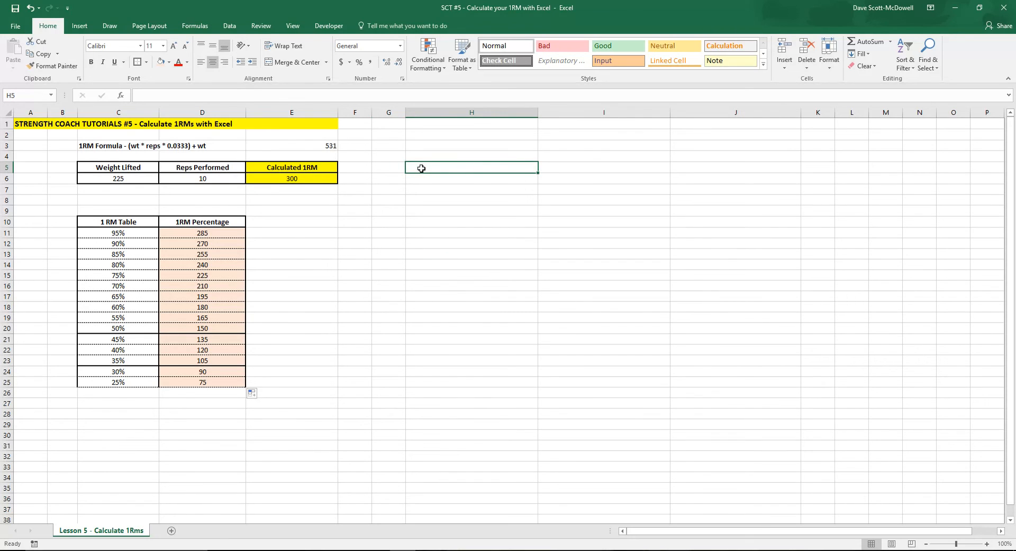
type("THANKS")
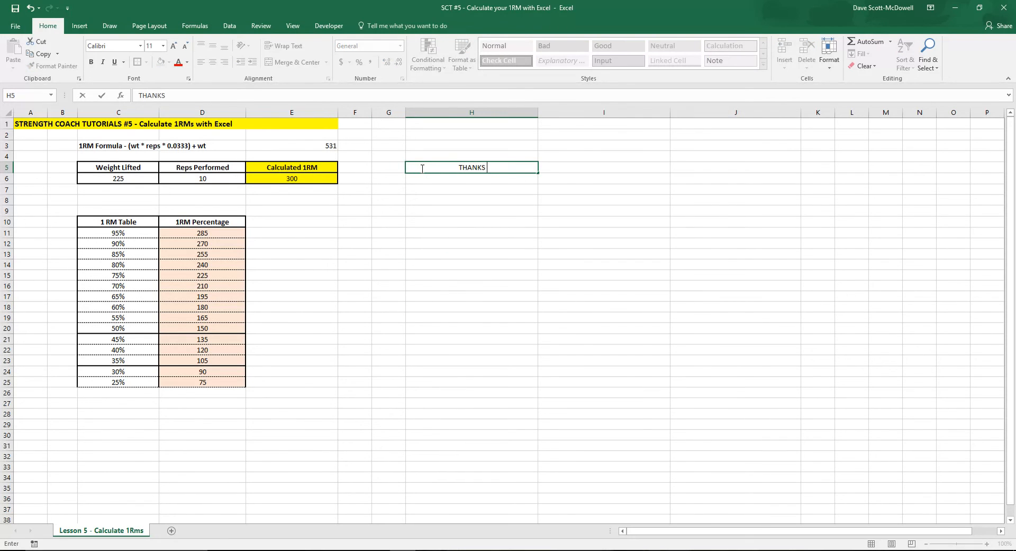
type("FOR WATCHING")
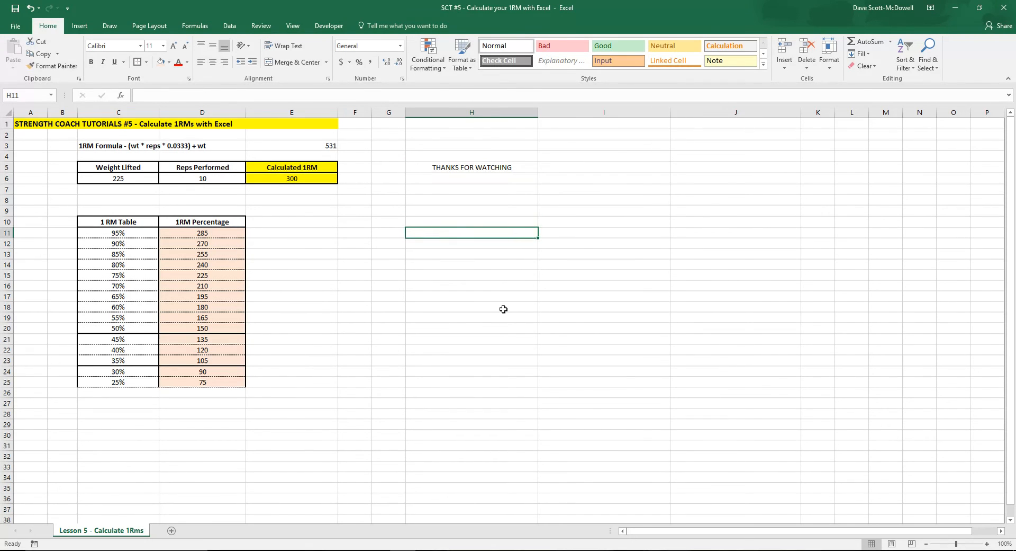
mouse_move(483, 312)
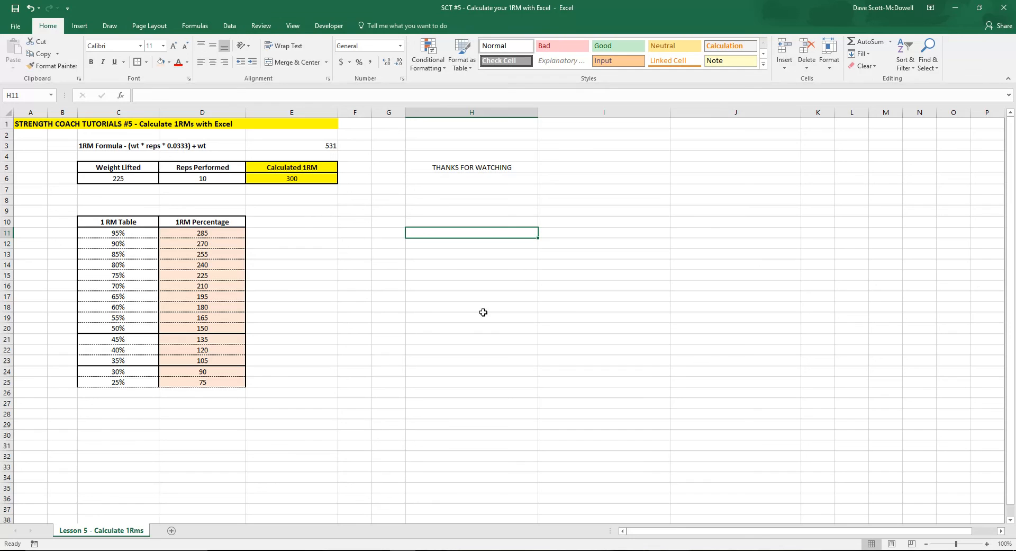